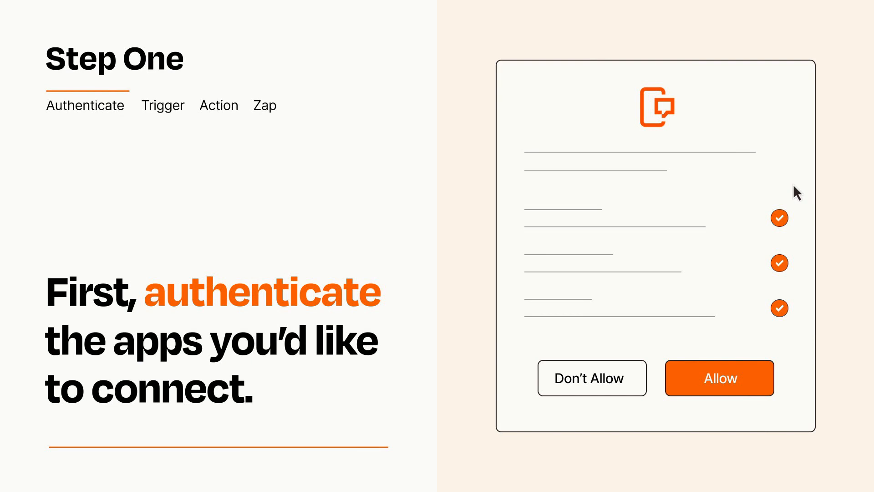
pyautogui.moveTo(770, 417)
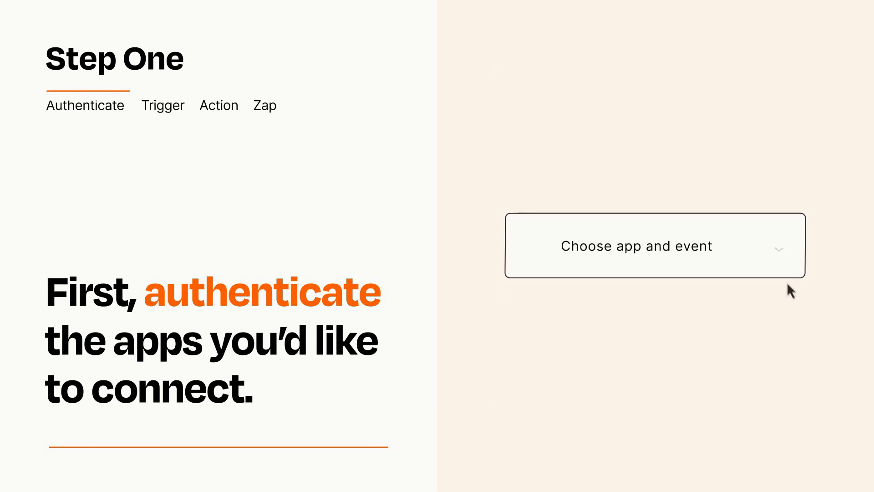
# - Choose Airtable's New Record event as the Zap trigger from the app and event list
pyautogui.click(653, 246)
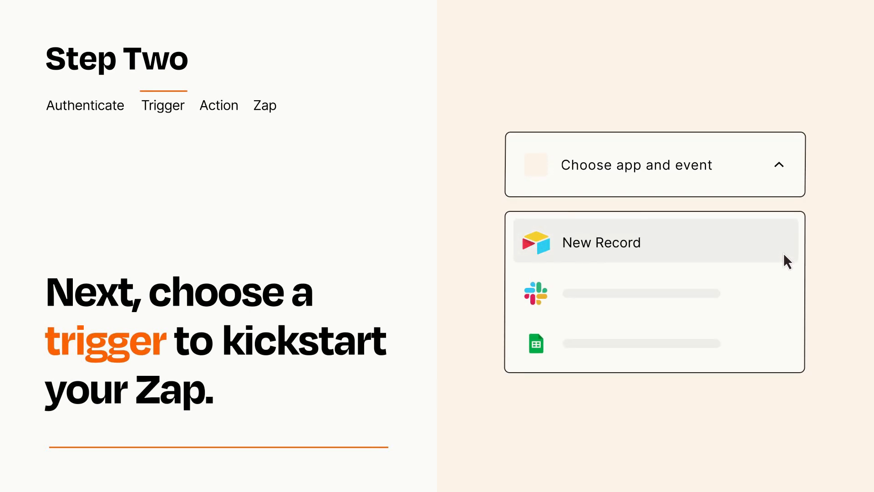
pyautogui.moveTo(786, 290)
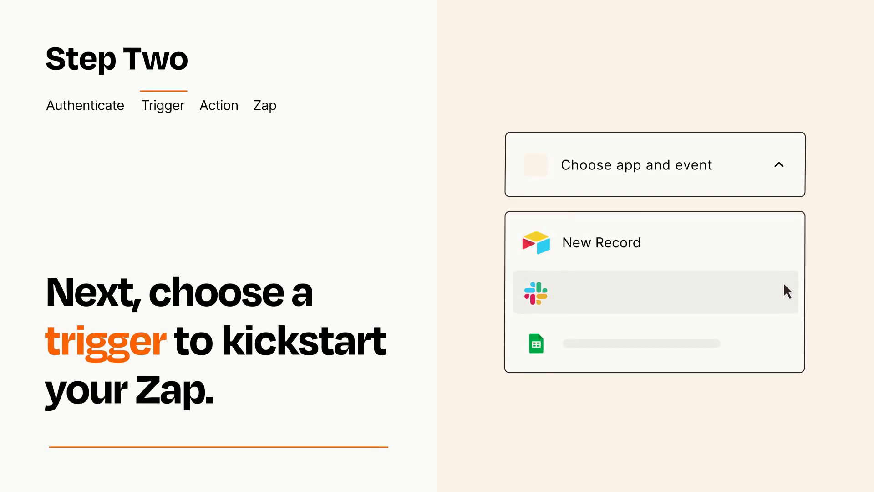
pyautogui.moveTo(785, 348)
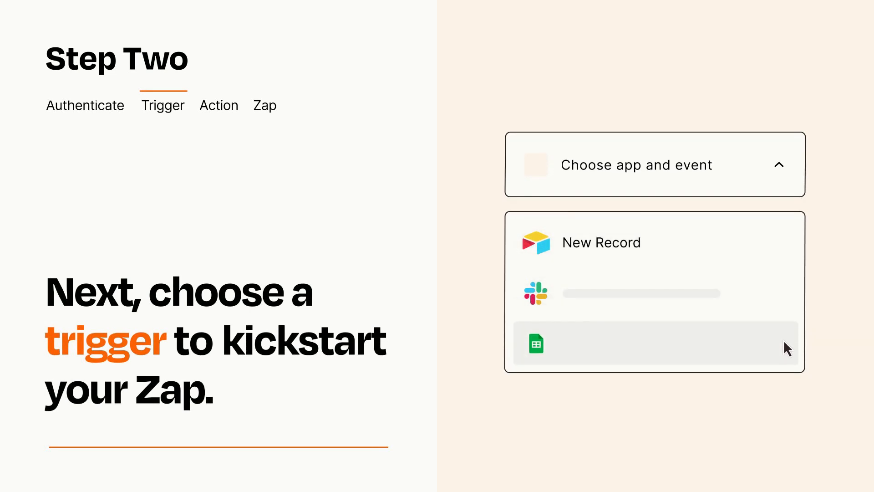
pyautogui.moveTo(786, 249)
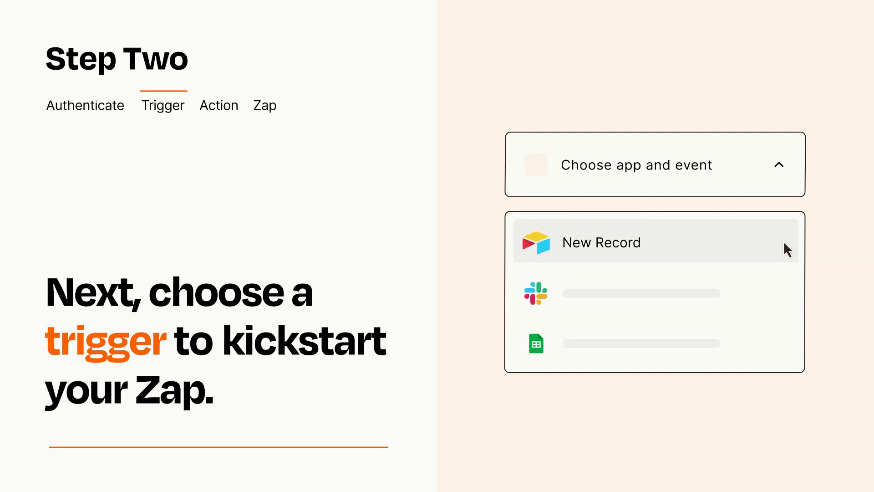
pyautogui.moveTo(785, 255)
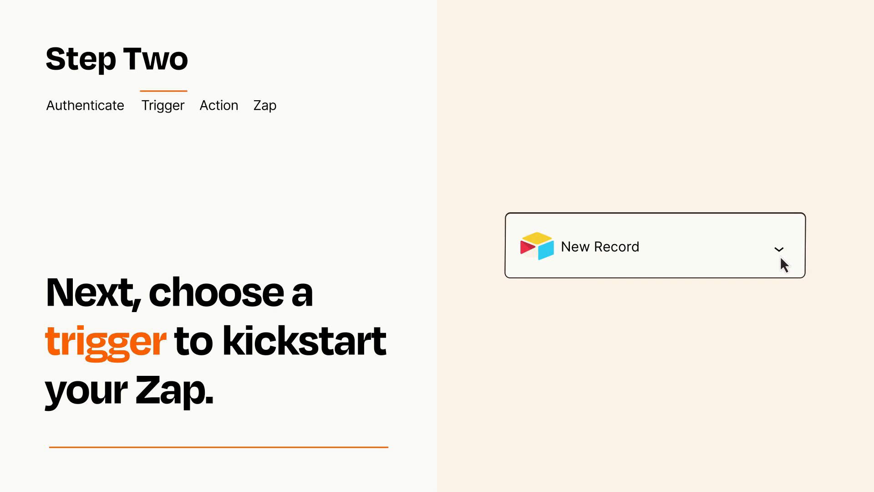
pyautogui.moveTo(794, 259)
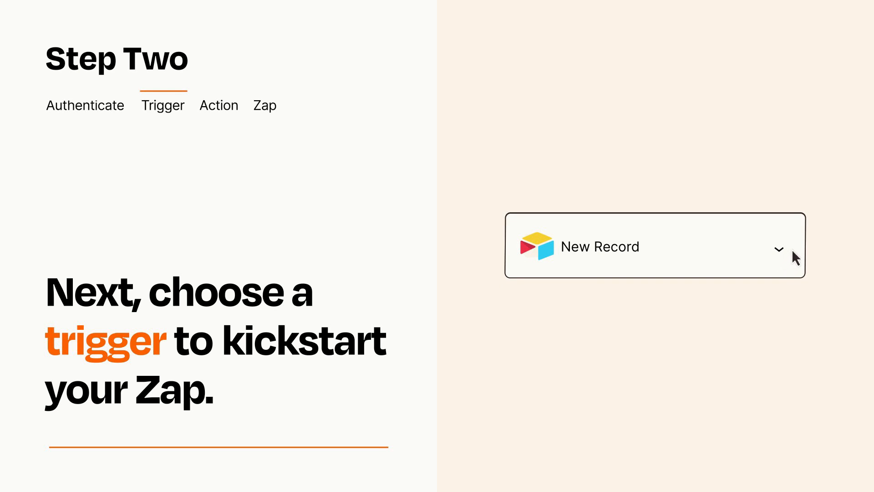
pyautogui.moveTo(794, 251)
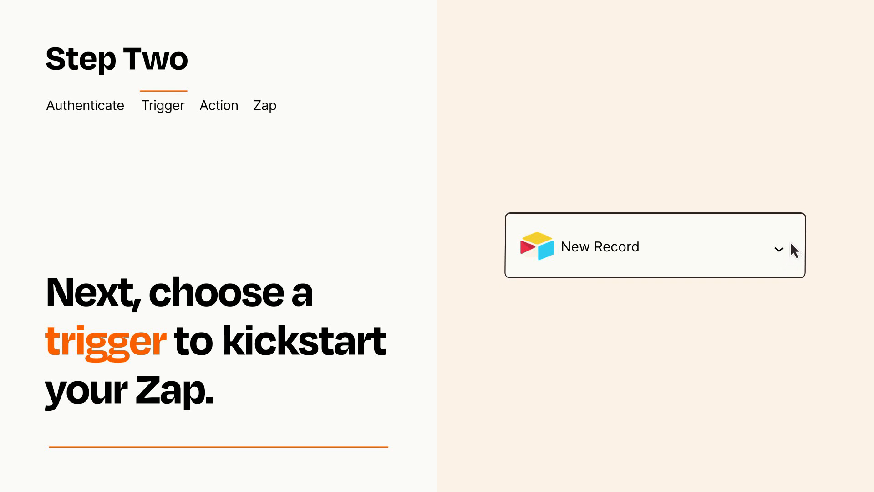
# - Confirm the New Record trigger and add Send SMS as the Zap's action
pyautogui.click(219, 106)
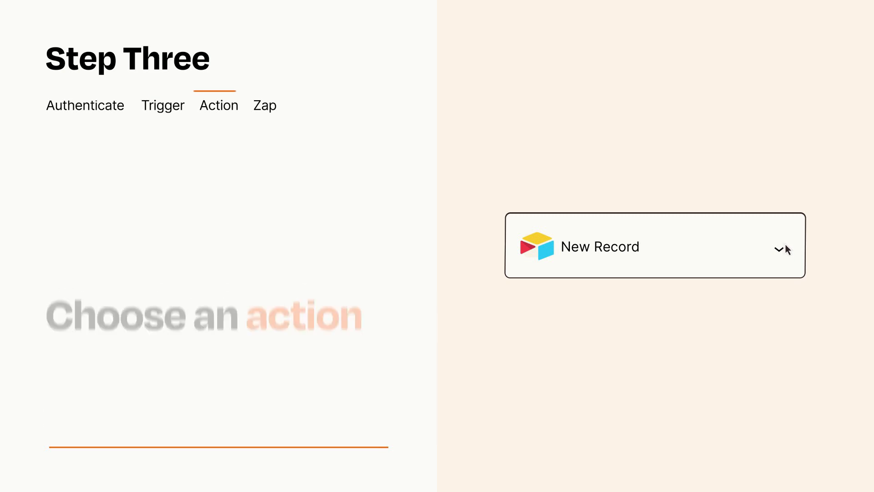
pyautogui.click(777, 249)
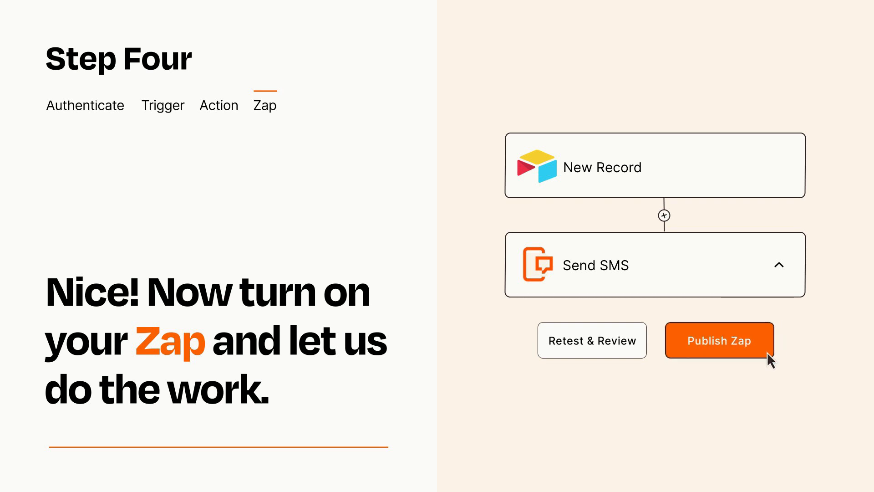
# - Publish the finished two-step Zap so New Record triggers Send SMS
pyautogui.click(719, 340)
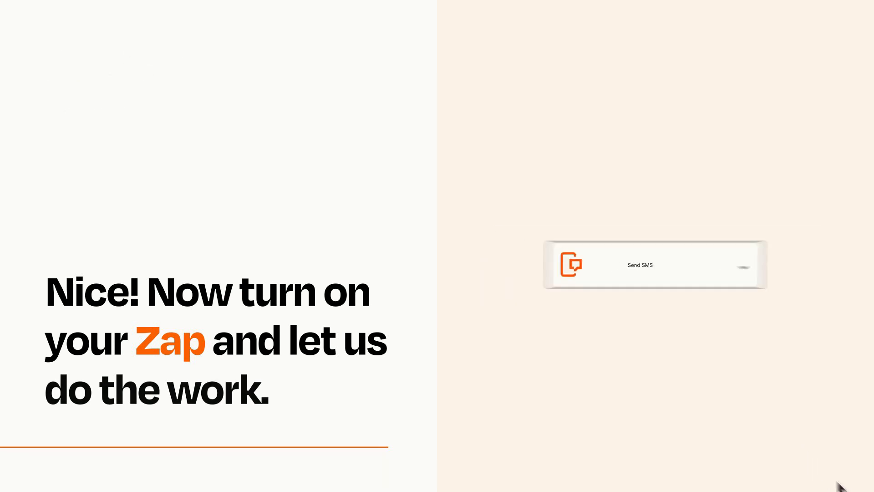